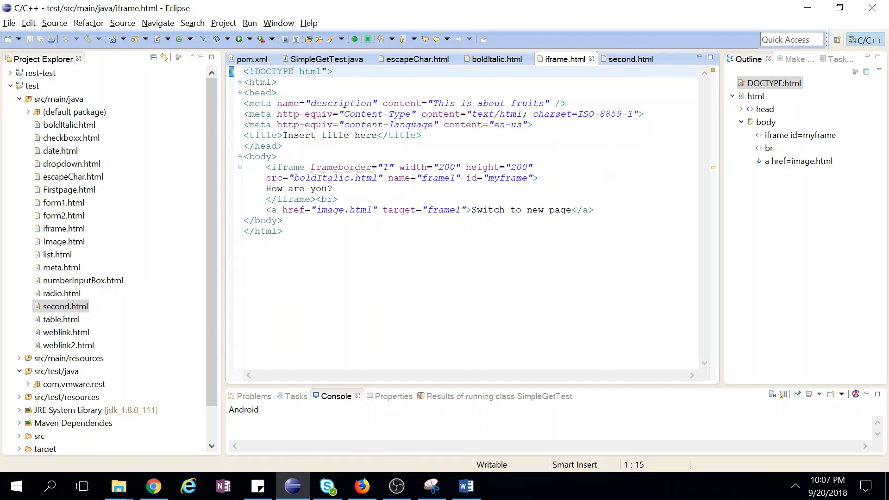
- Review the iframe's attributes: frameborder, boldItalic.html source, frame1 name and myframe id
{"action": "double_click", "coordinate": [285, 166]}
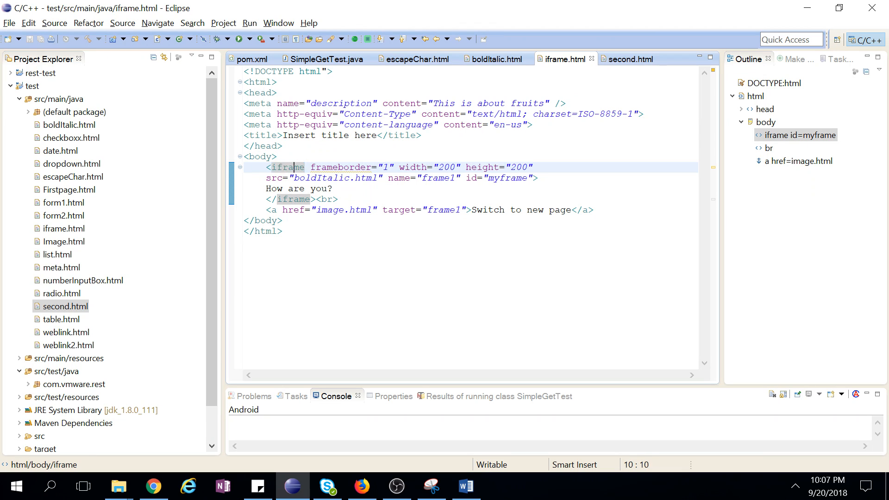
{"action": "double_click", "coordinate": [341, 166]}
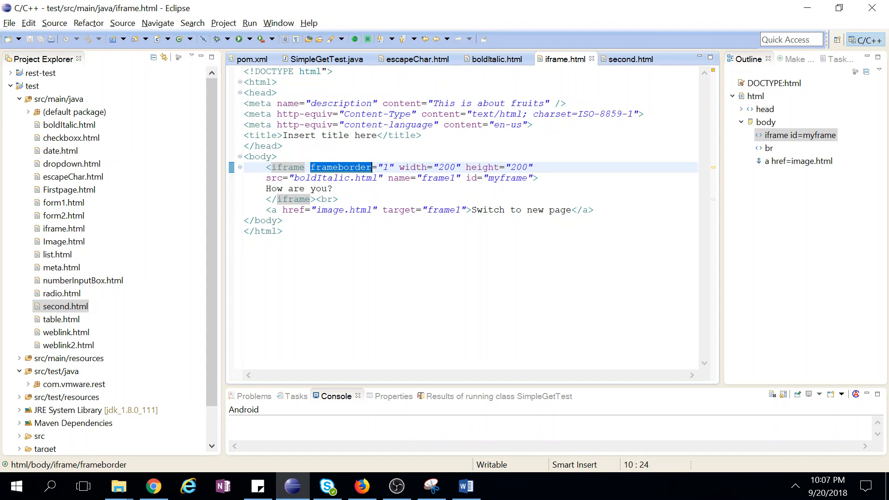
{"action": "left_click", "coordinate": [387, 167]}
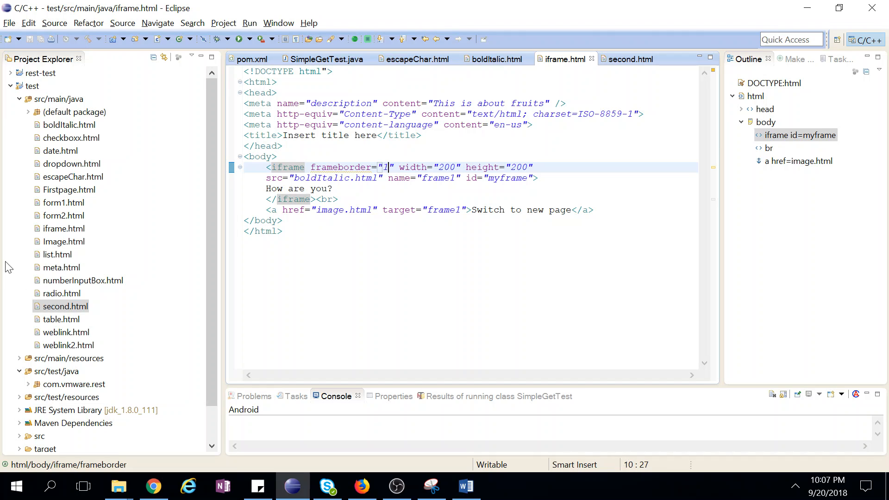
{"action": "left_click_drag", "start_coordinate": [390, 166], "coordinate": [471, 167]}
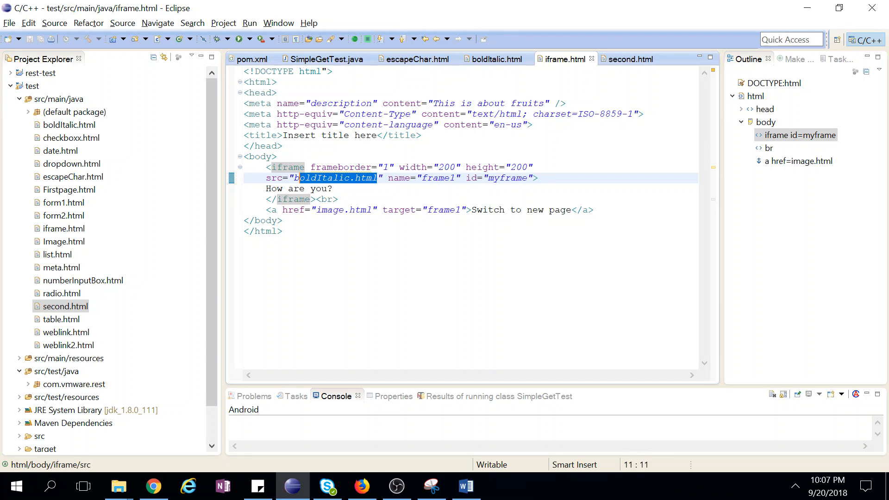
{"action": "left_click", "coordinate": [437, 178]}
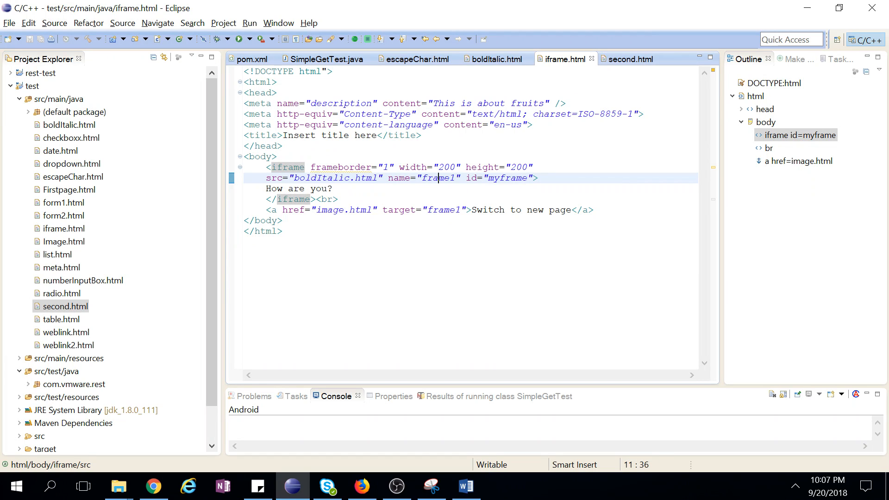
{"action": "double_click", "coordinate": [437, 178]}
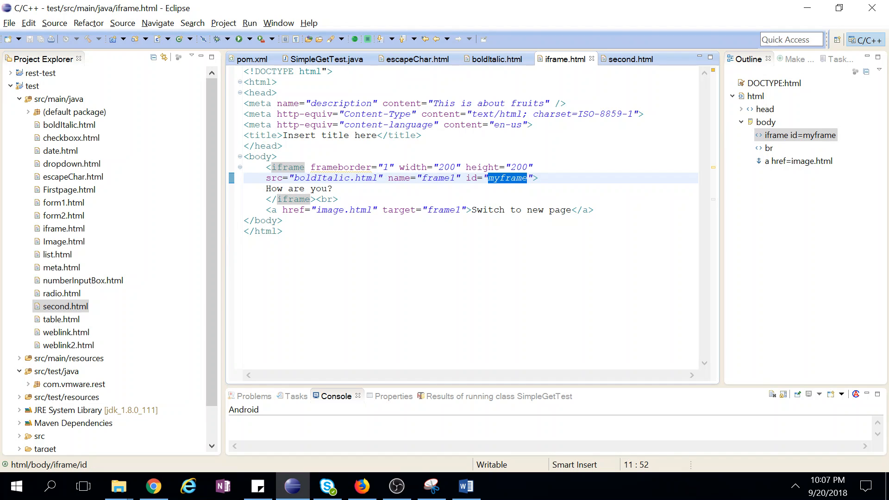
- Empty the iframe's src value in iframe.html and save the file
{"action": "double_click", "coordinate": [296, 189]}
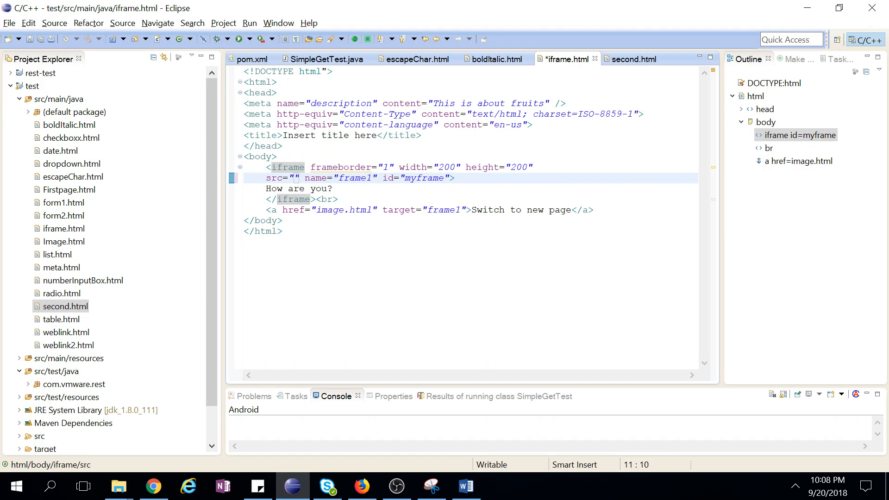
{"action": "key", "text": "Ctrl+s"}
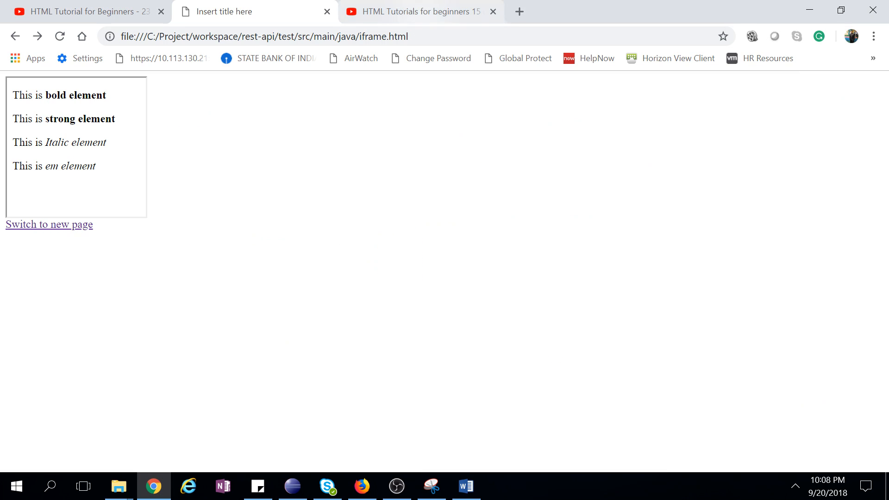
{"action": "left_click", "coordinate": [292, 485]}
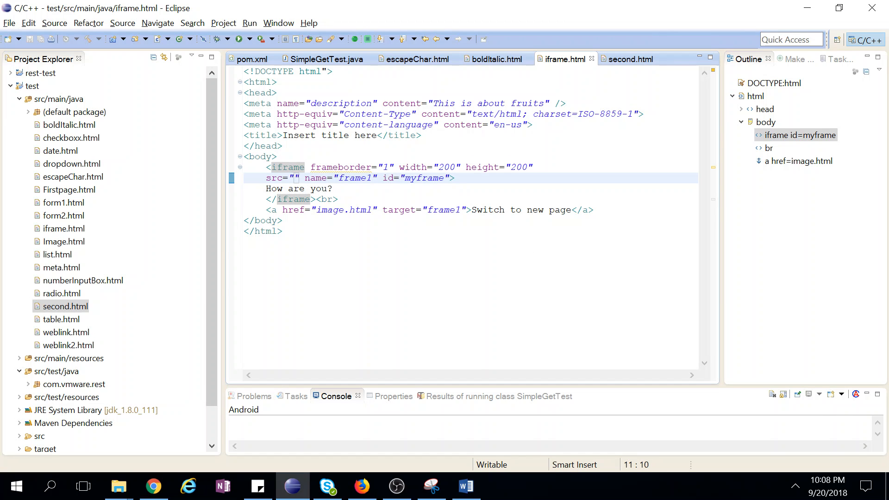
- Restore boldItalic.html as the iframe's src value and save iframe.html
{"action": "type", "text": "boldItalic.html"}
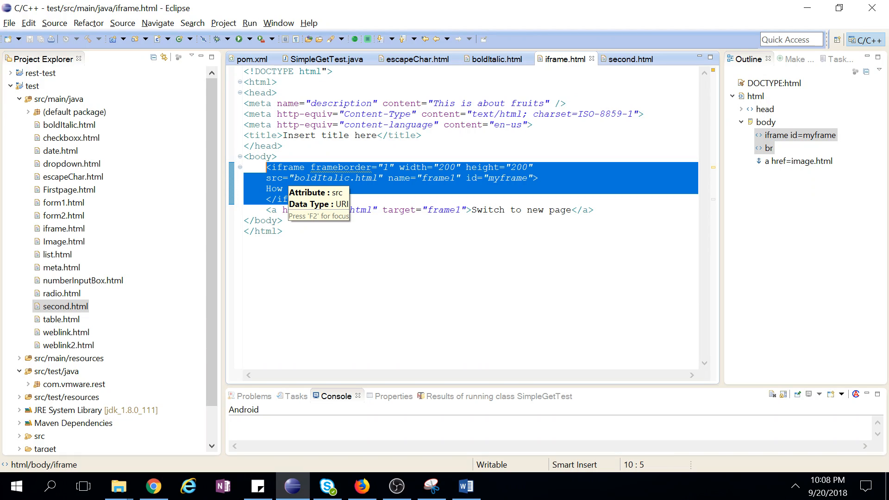
{"action": "mouse_move", "coordinate": [340, 167]}
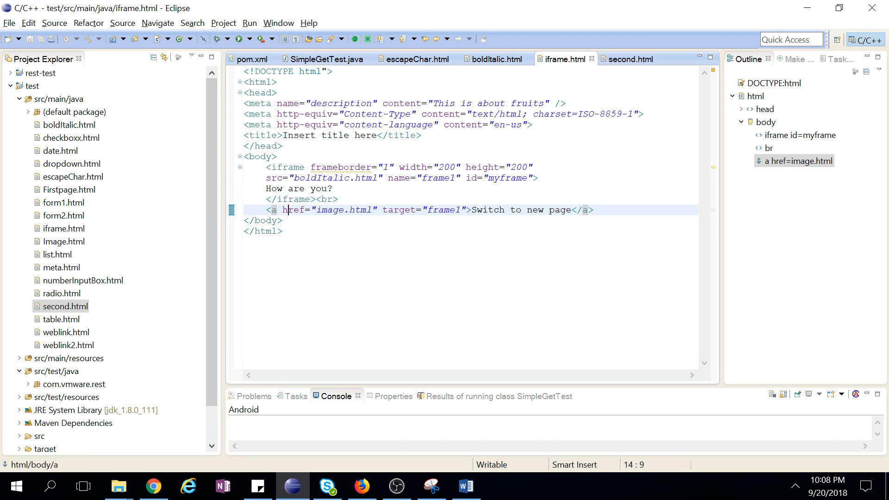
{"action": "double_click", "coordinate": [342, 210]}
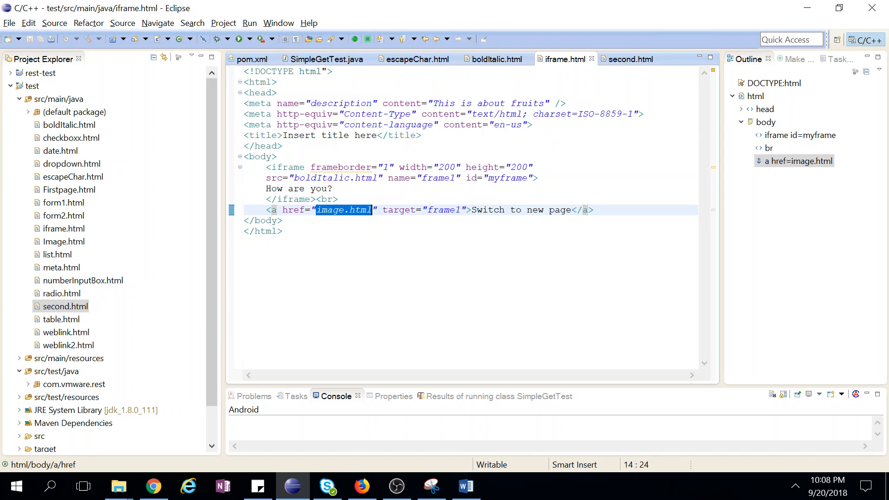
{"action": "double_click", "coordinate": [443, 209]}
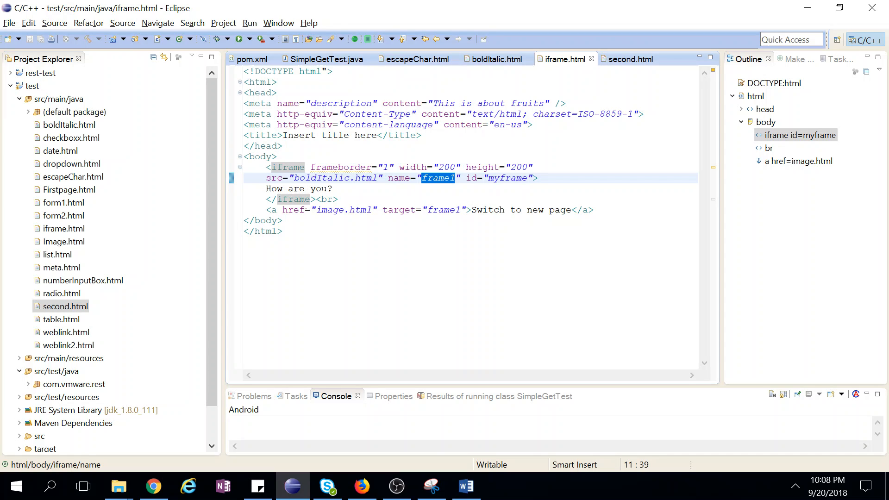
{"action": "left_click", "coordinate": [571, 209]}
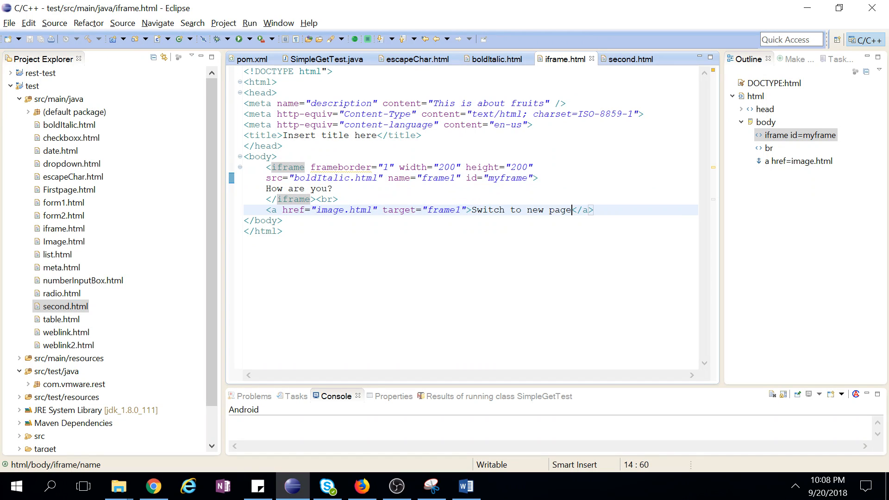
{"action": "double_click", "coordinate": [560, 209]}
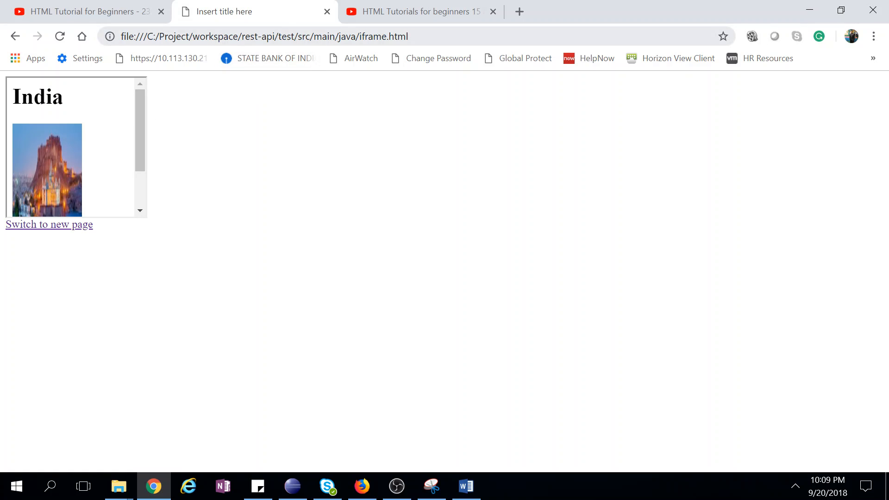
{"action": "mouse_move", "coordinate": [135, 173]}
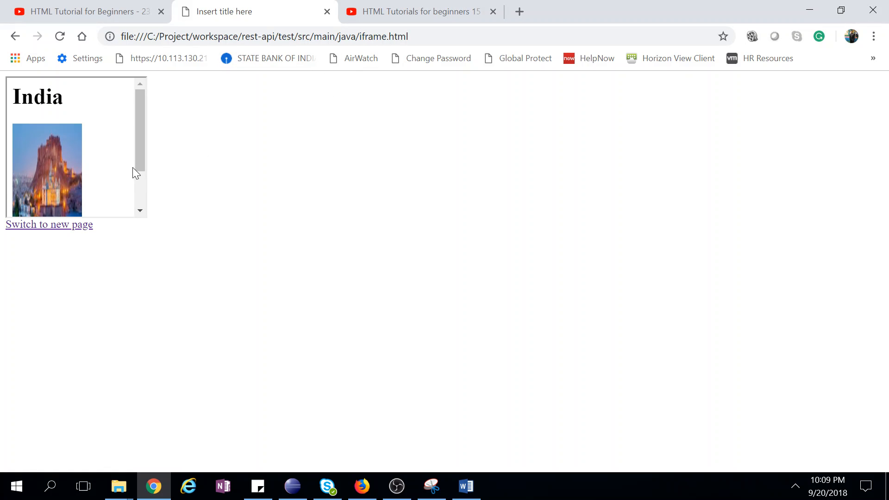